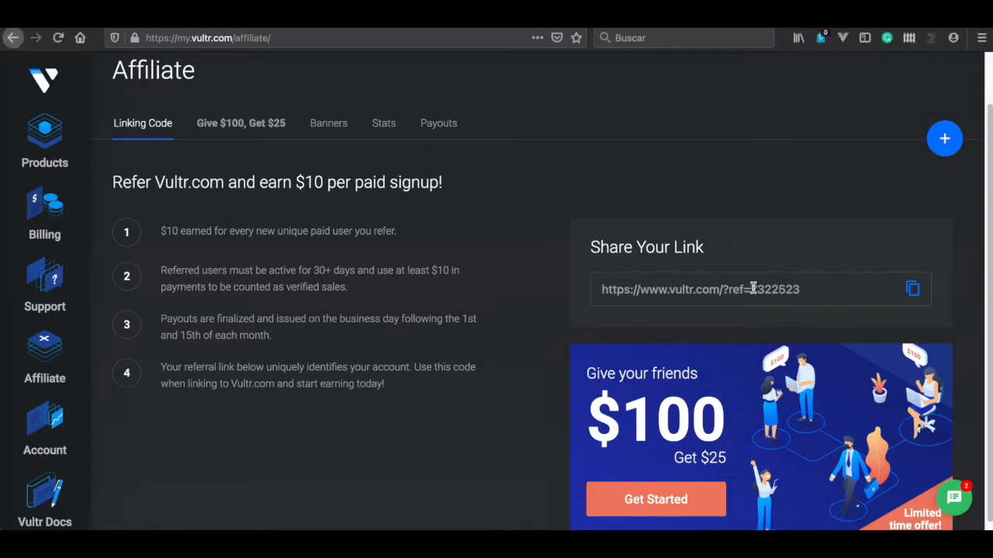
- Choose Ubuntu 20.04 x64 for a Cloud Compute server in Atlanta on the $10/mo 55 GB plan
triple_click(698, 289)
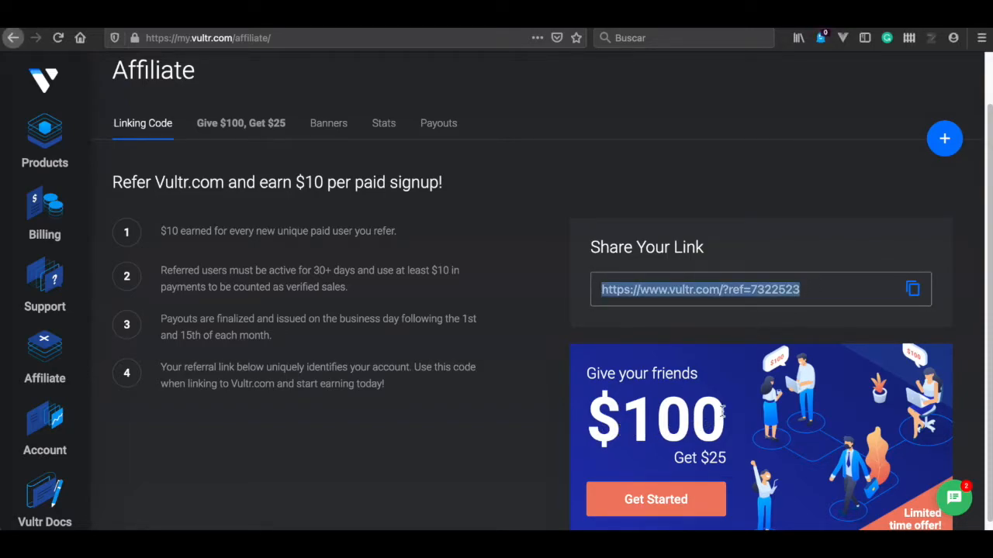
mouse_move(557, 297)
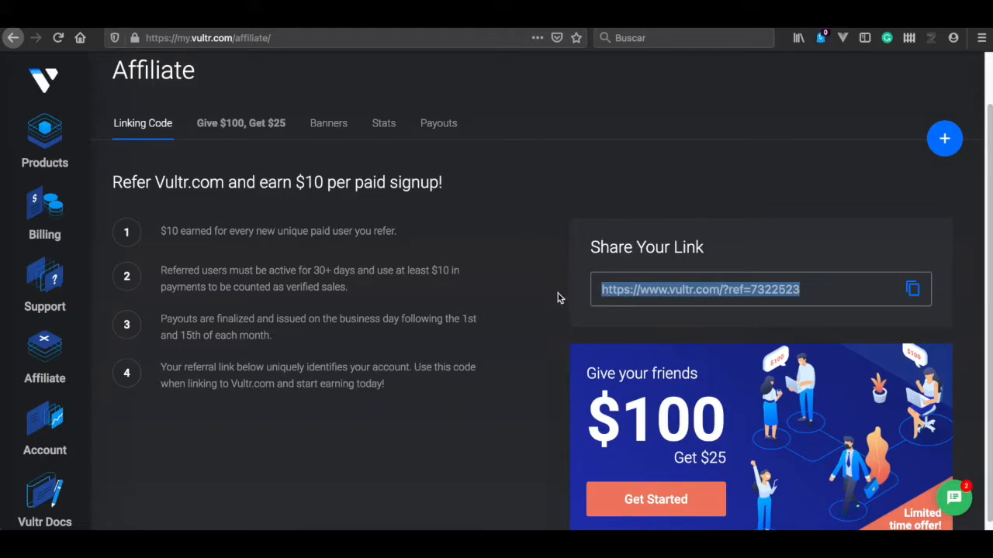
mouse_move(679, 324)
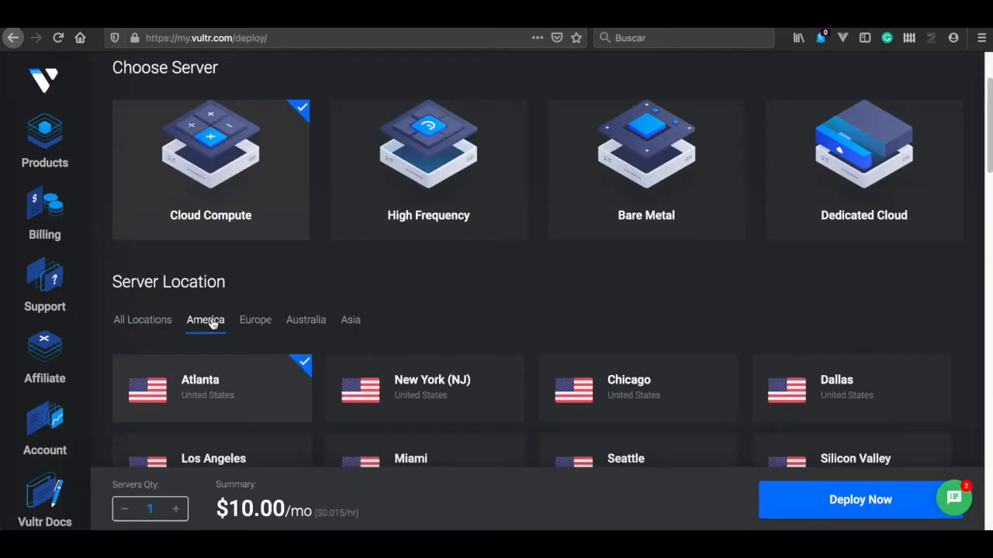
scroll("down", 3)
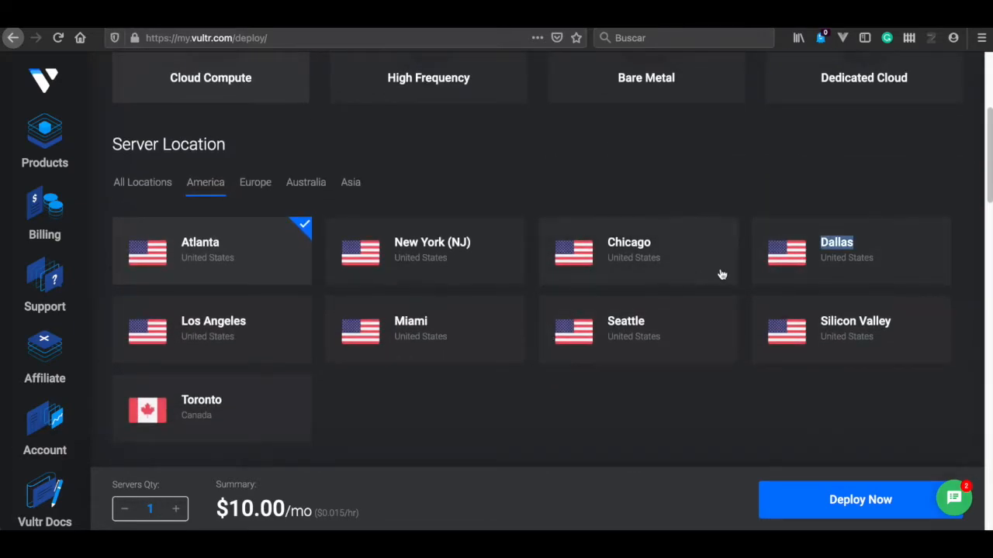
scroll("down", 3)
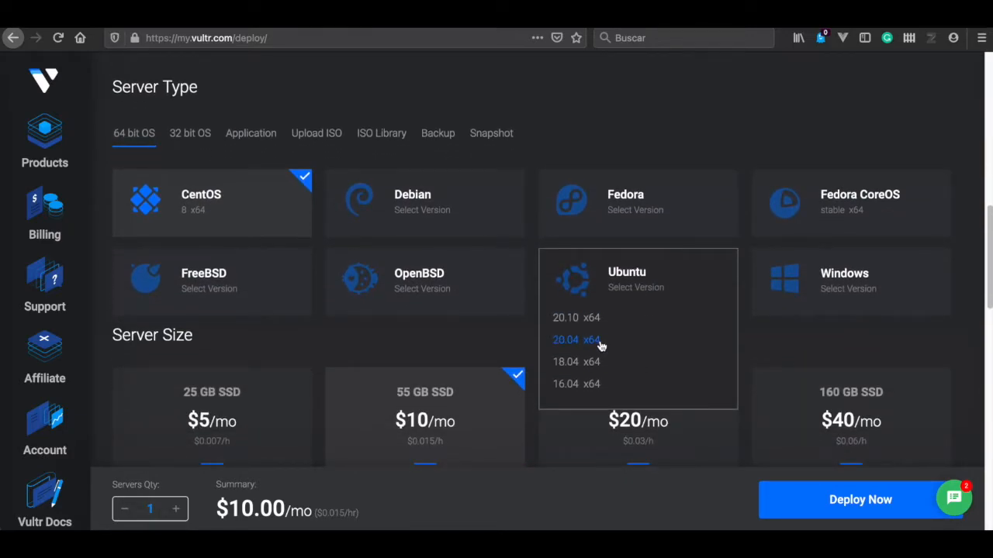
left_click(576, 339)
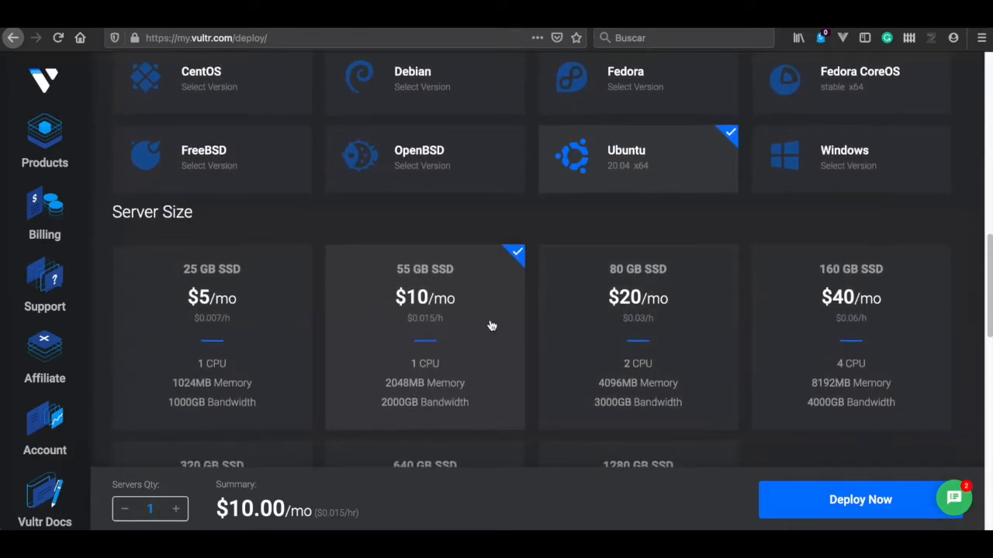
mouse_move(298, 330)
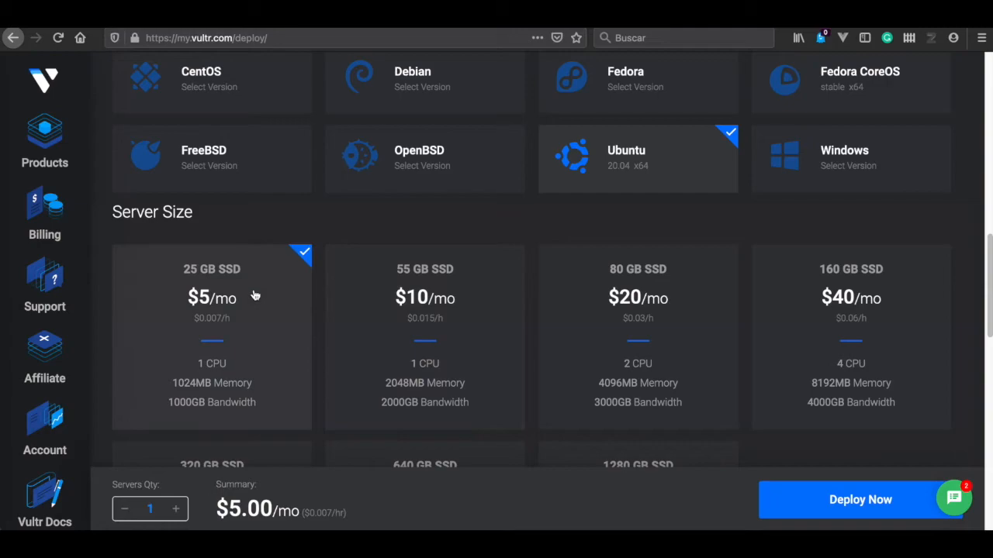
mouse_move(365, 300)
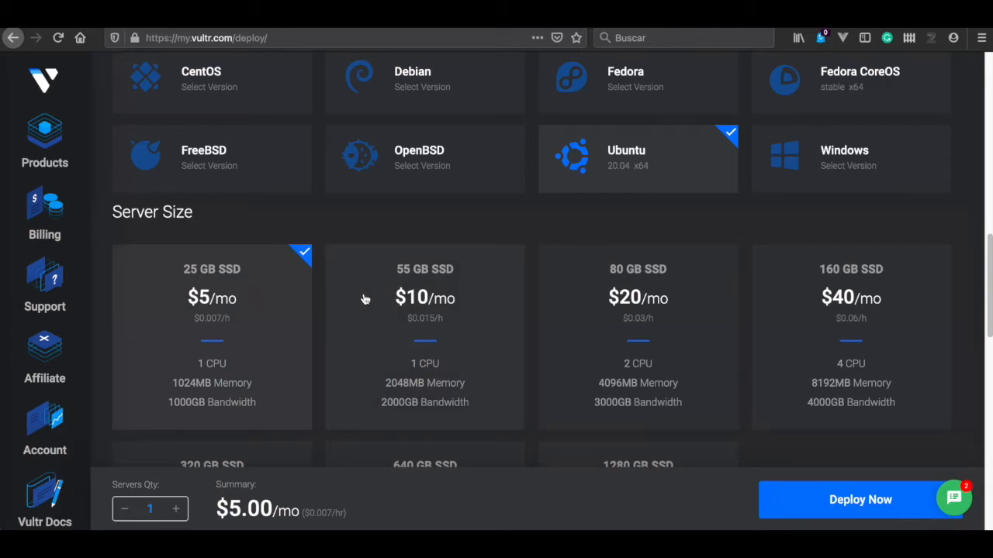
mouse_move(380, 299)
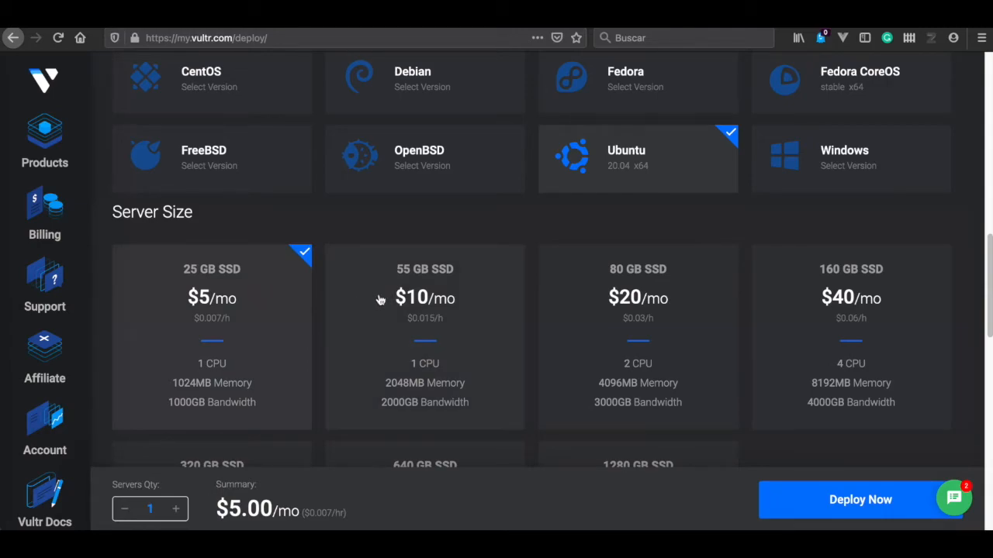
mouse_move(466, 300)
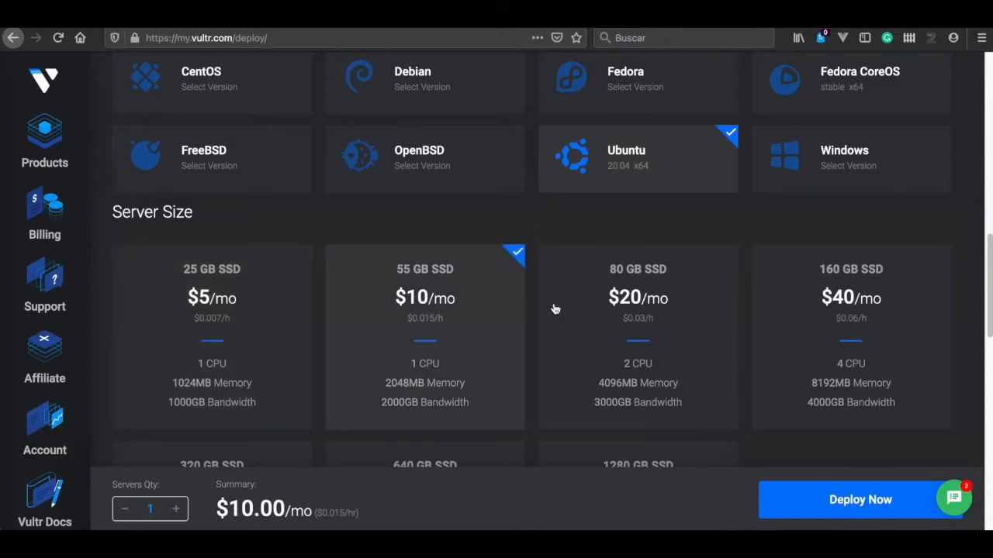
mouse_move(609, 305)
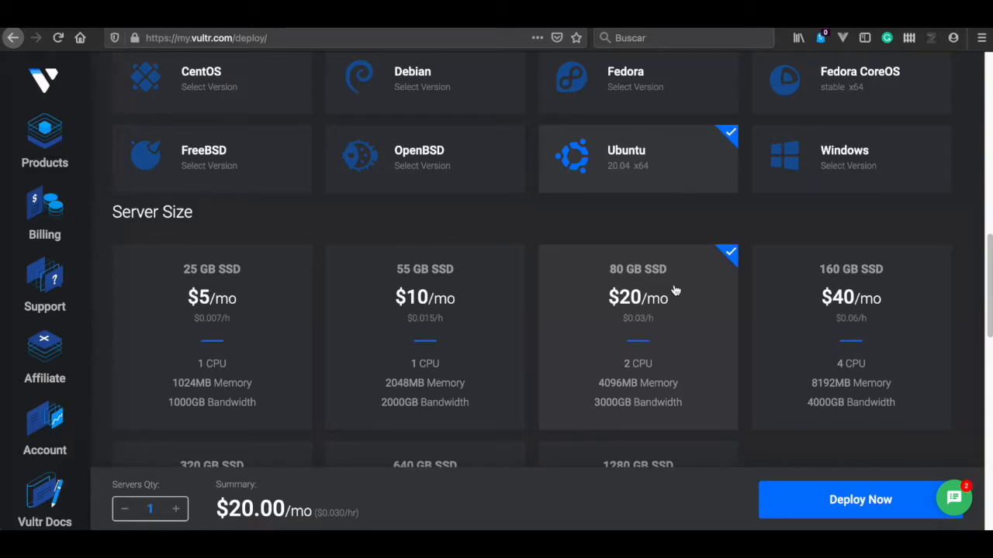
mouse_move(448, 297)
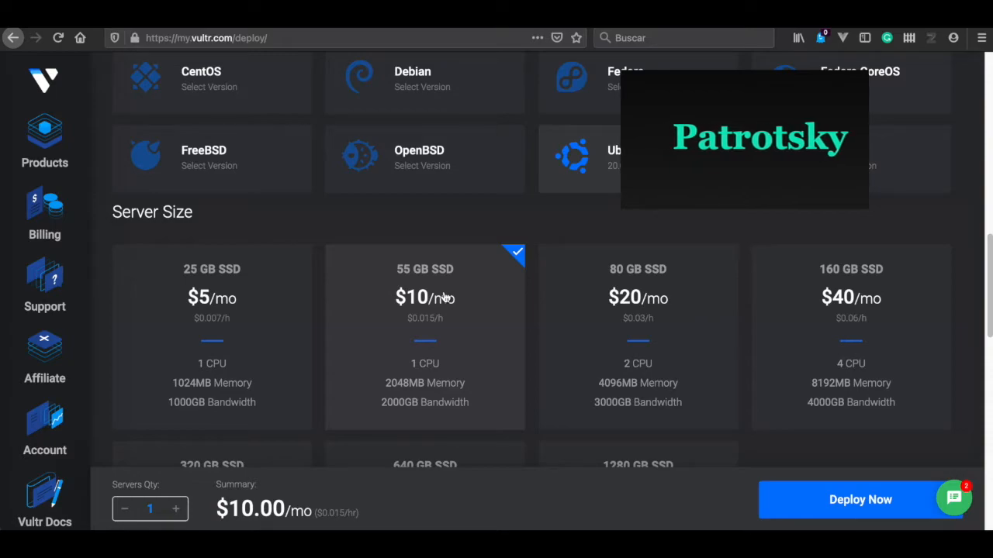
- Deploy the server with hostname ubuntu_docker and label 'Ubuntu 20.04 with Docker'
scroll("down", 3)
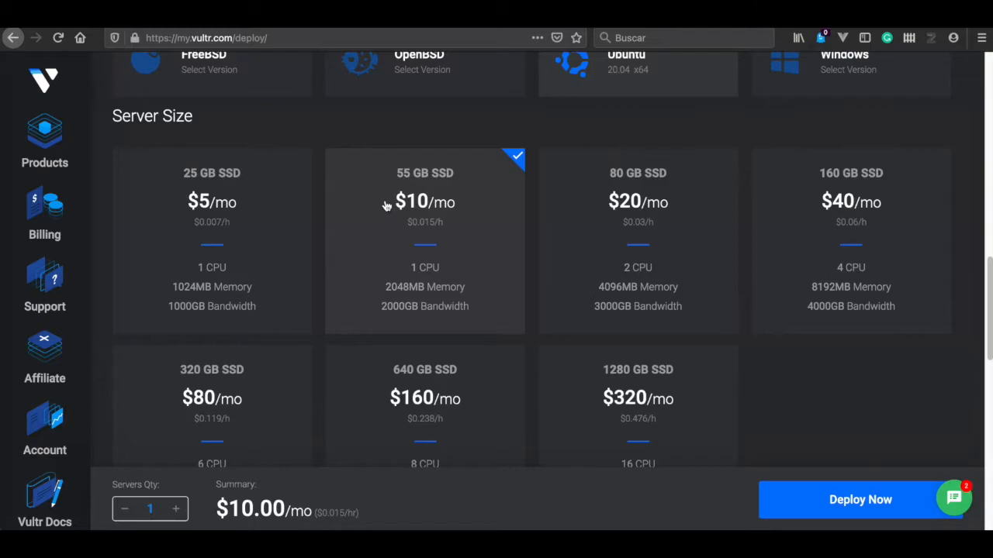
scroll("down", 3)
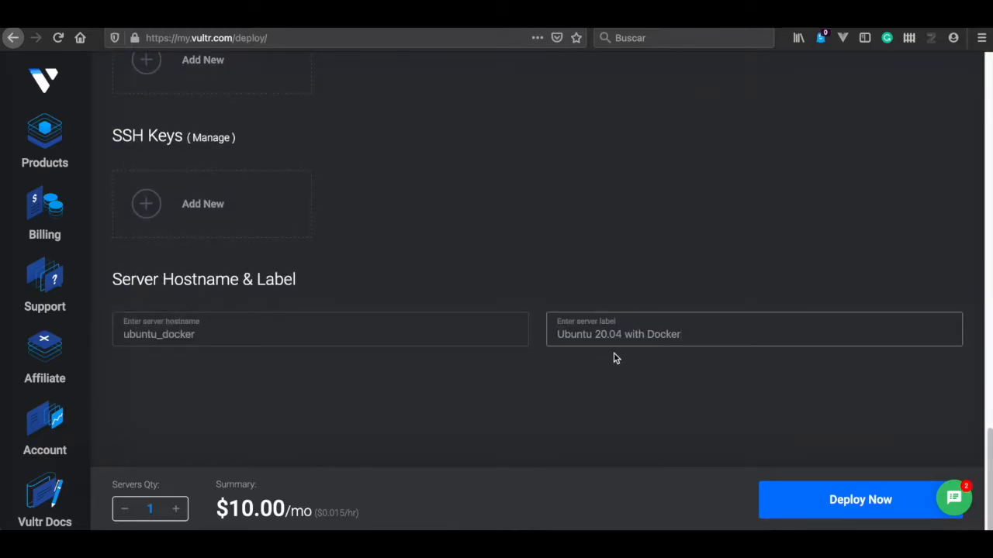
left_click(861, 499)
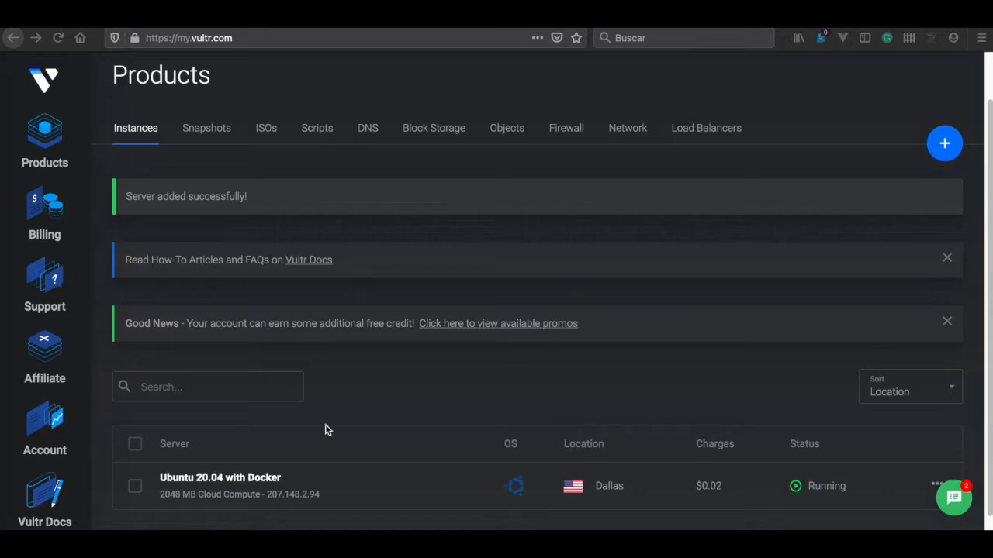
mouse_move(419, 500)
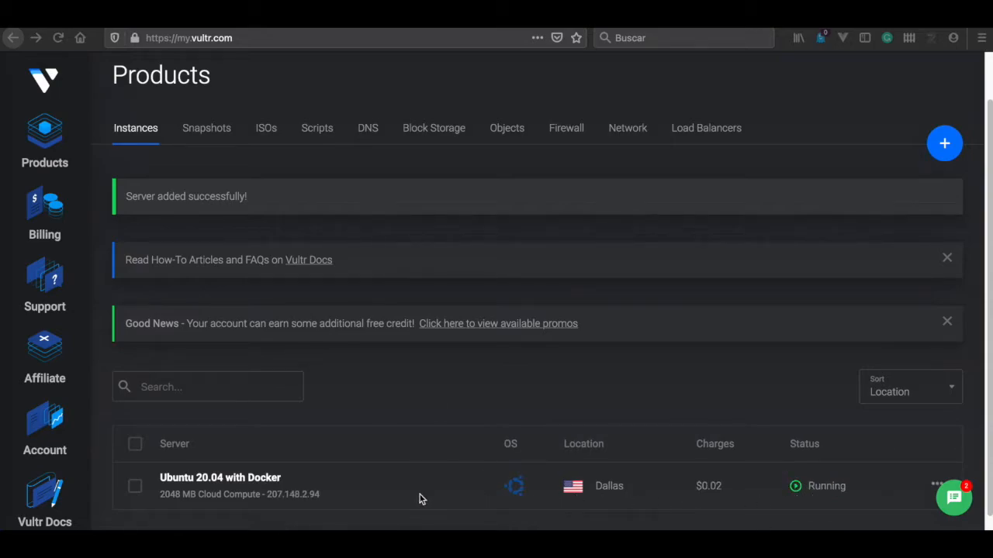
mouse_move(266, 482)
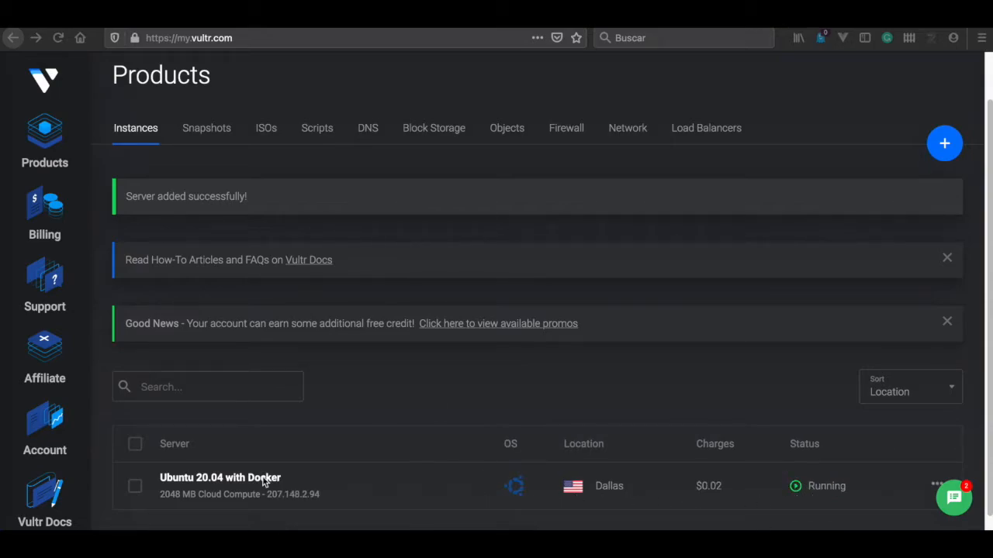
- Copy the server IP address 207.148.2.94 from the Overview page
left_click(220, 477)
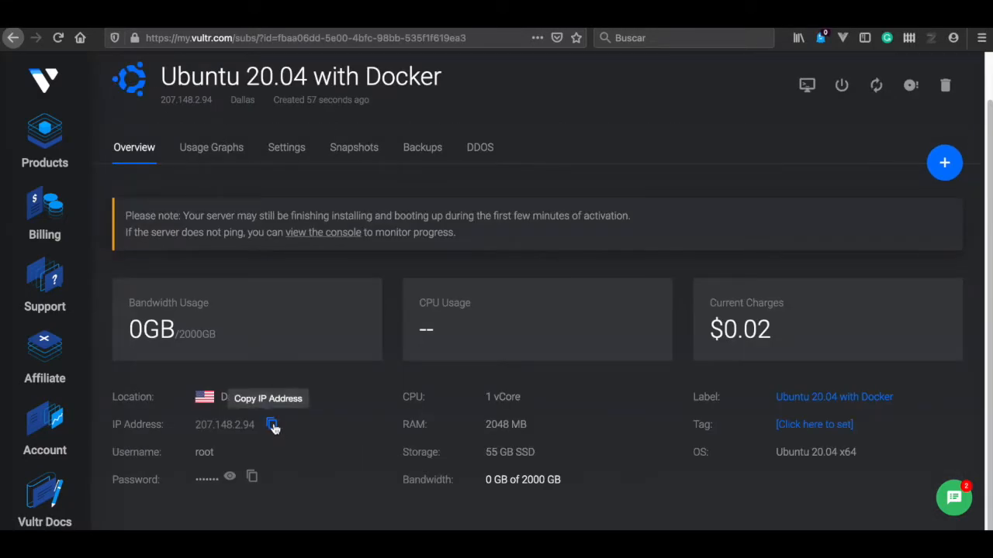
mouse_move(303, 460)
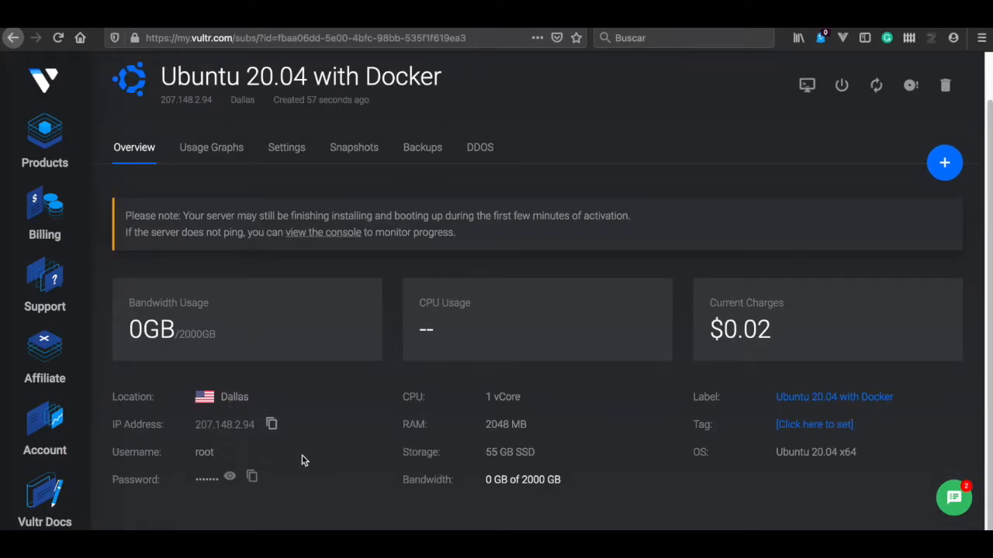
mouse_move(272, 424)
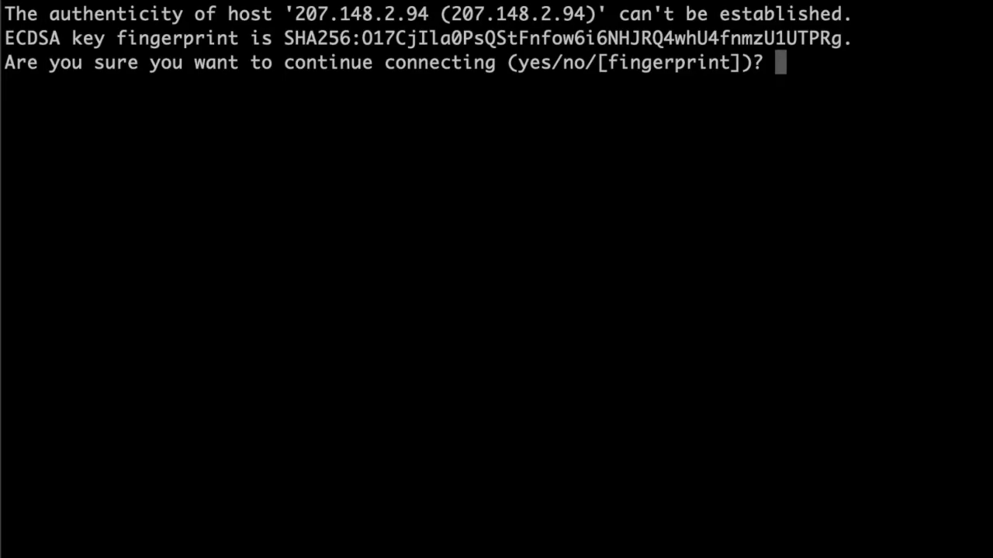
- SSH in as root, accept the host key, run apt update and upgrade, then reboot
type("y")
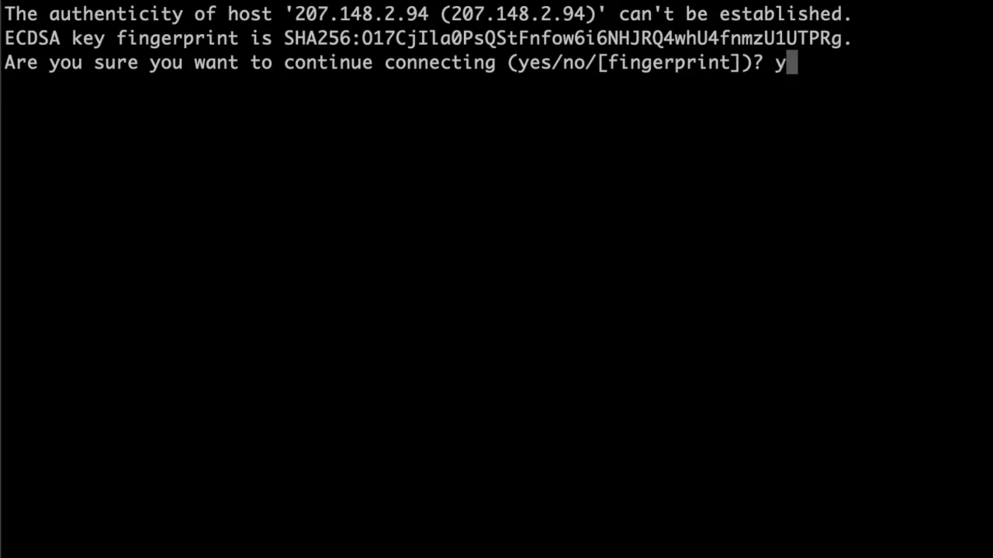
type("es")
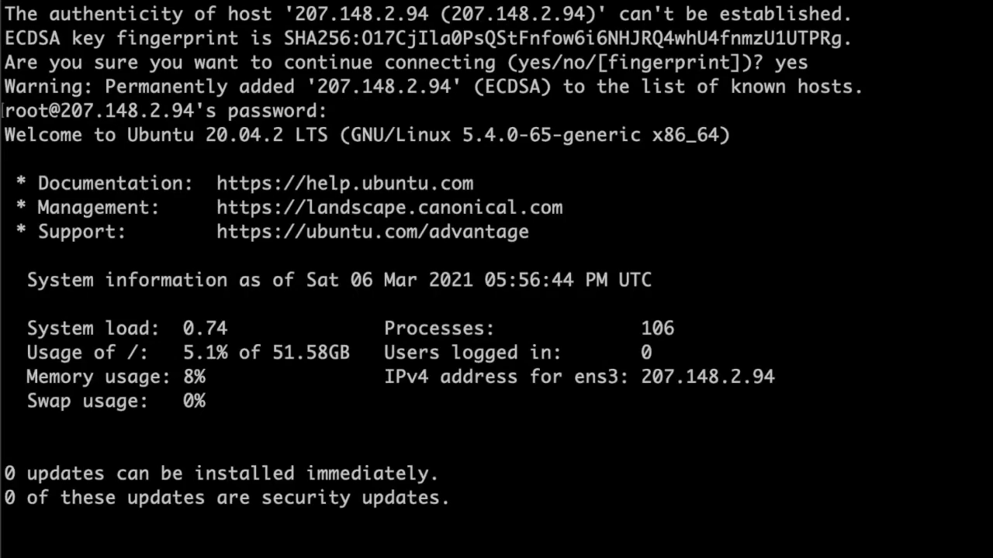
type("apt update")
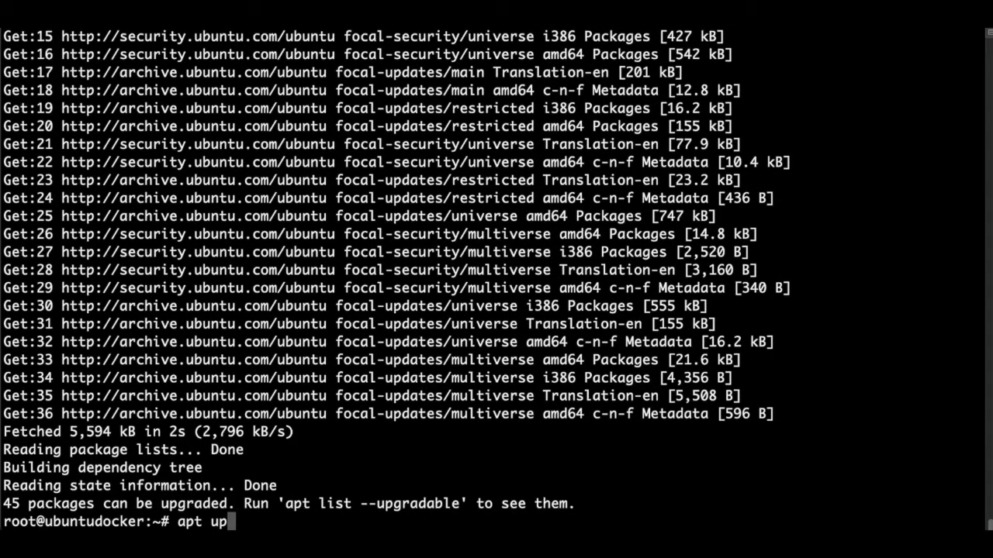
type("rad")
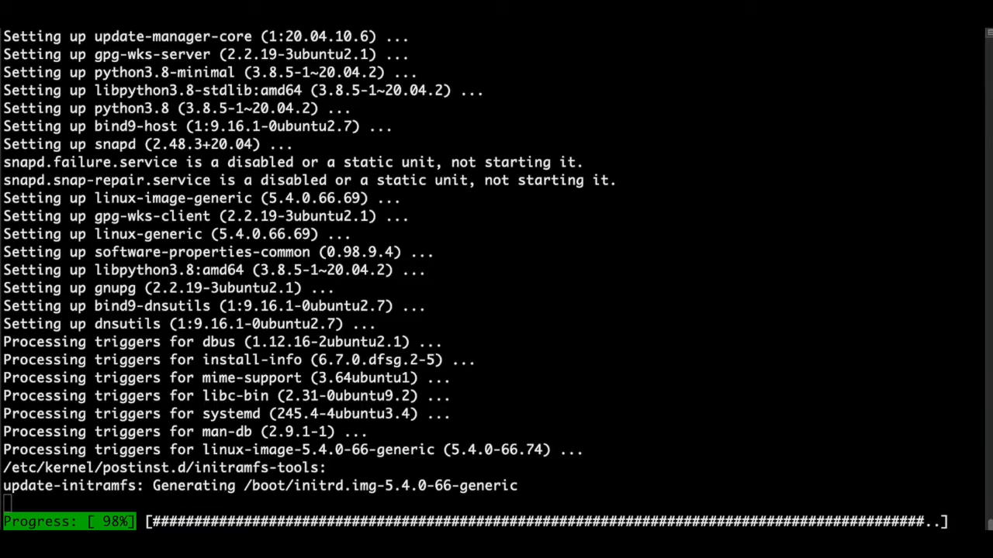
type("reboot")
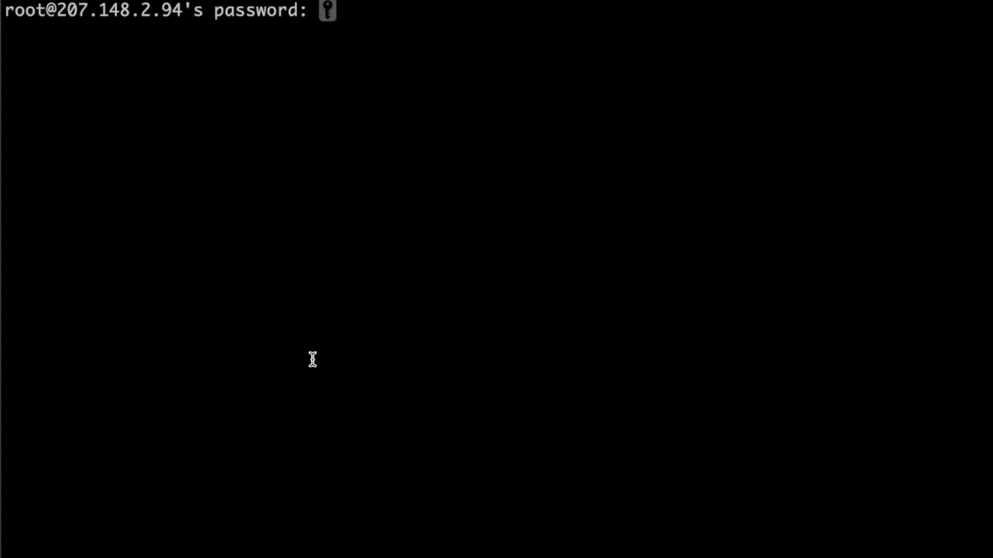
- Clear the screen after logging back in, and start the apt install of fail2ban
type("clea")
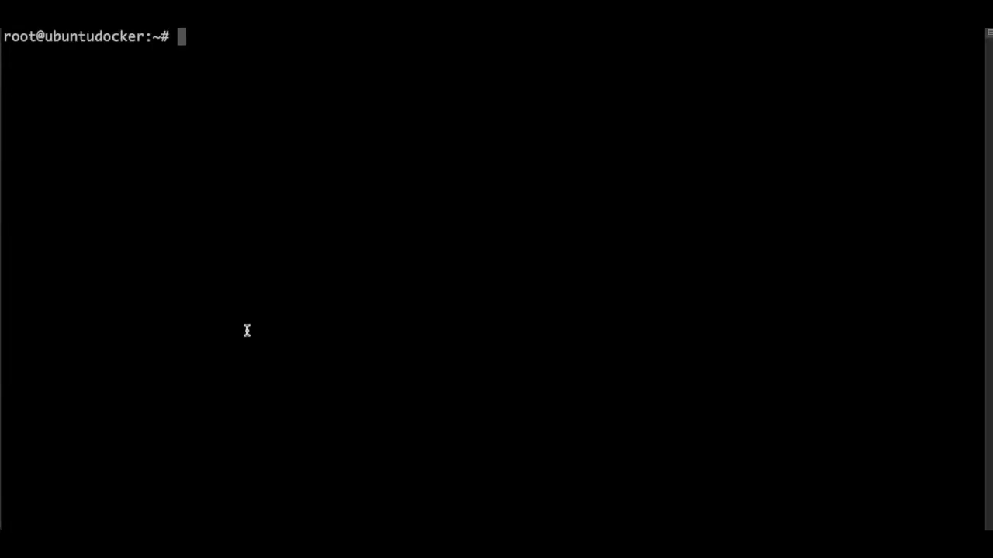
mouse_move(596, 250)
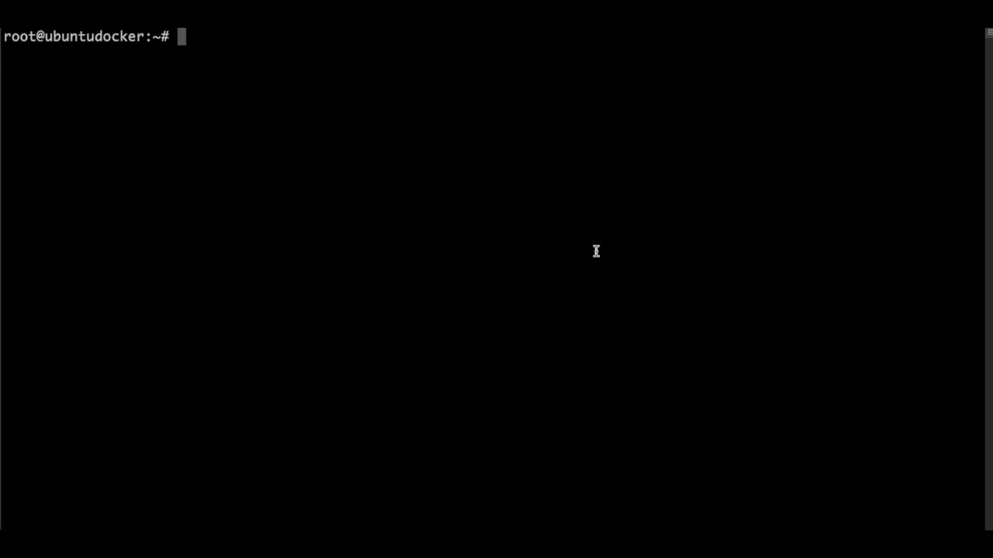
type("apt install fail2ban")
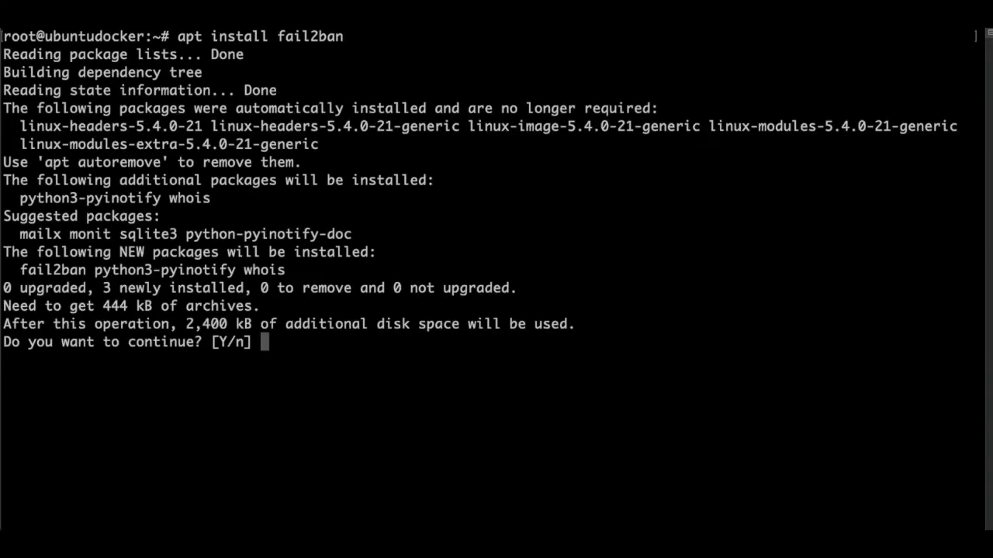
- Confirm the fail2ban install, create /etc/fail2ban/jail.local, and start the sshd jail
type("y")
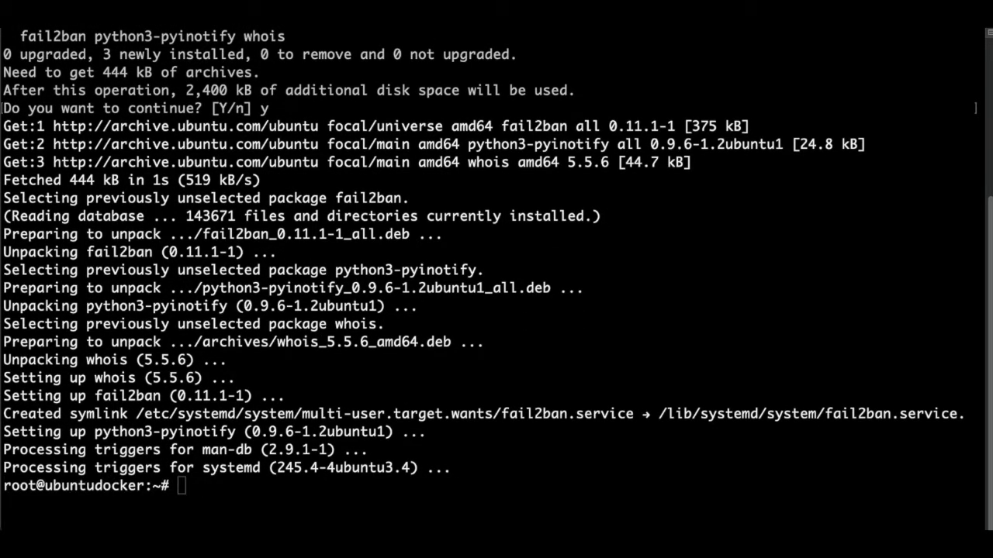
type("cd /etc/fail2ban/")
type("ls -lah")
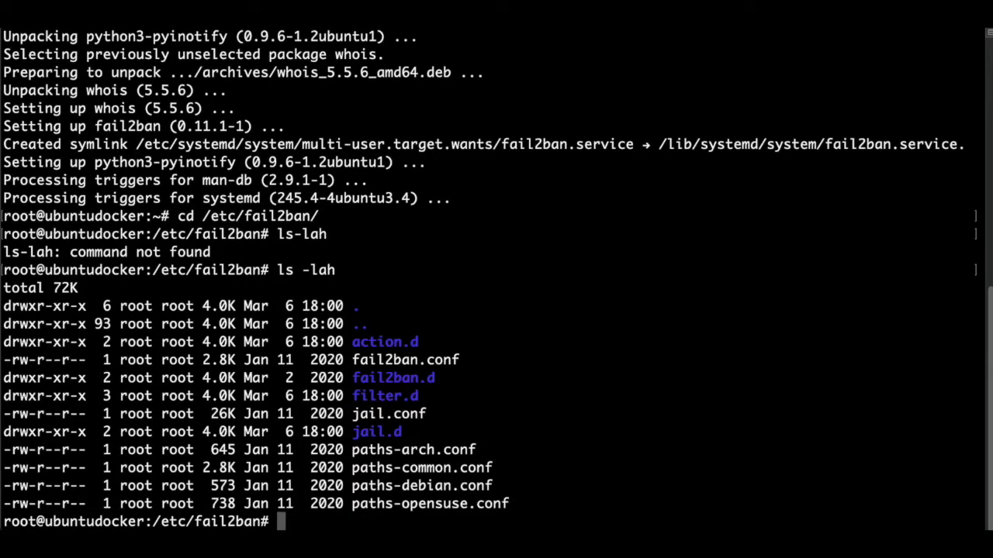
type("vim jail.local")
type("fail2ban-client status sshd")
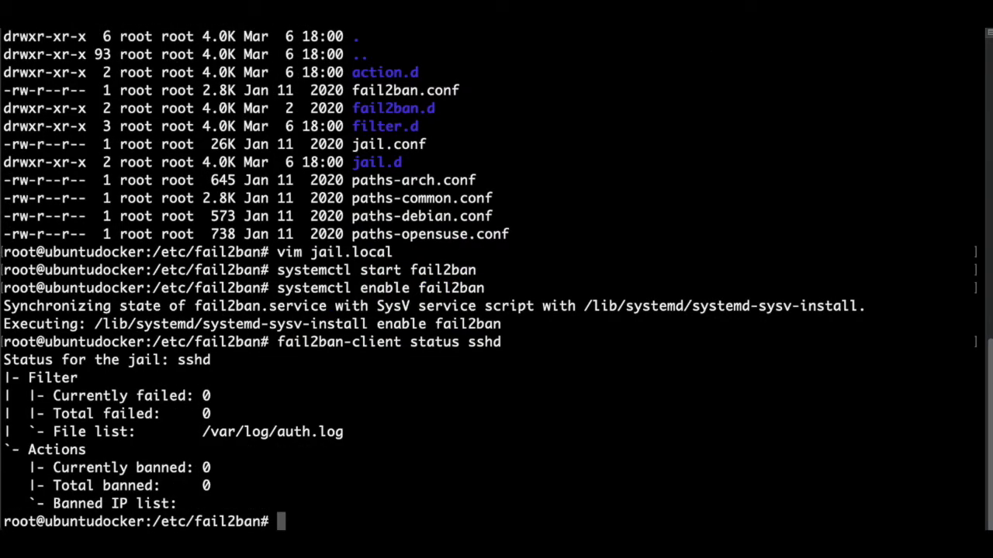
mouse_move(641, 334)
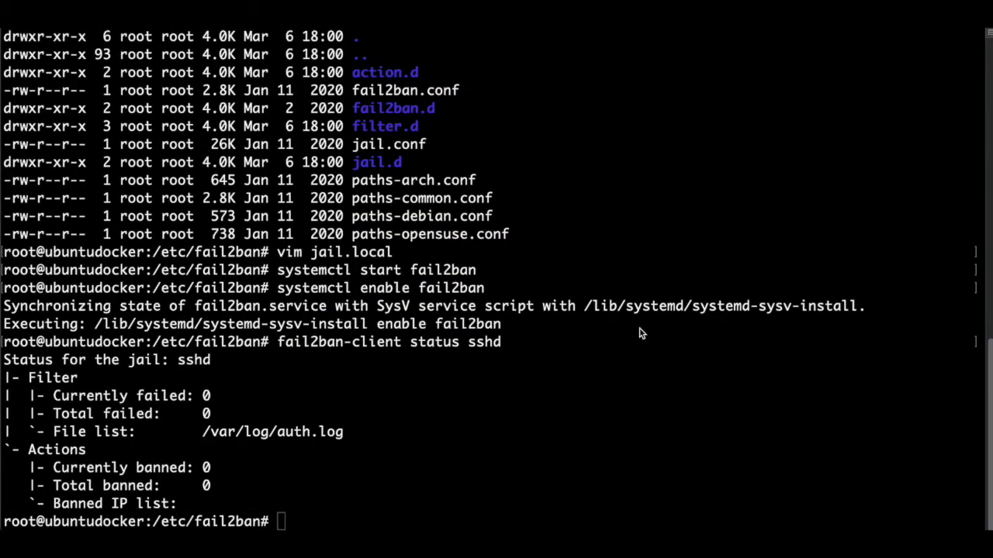
- Install docker.io and docker-compose, verifying versions 19.03.8 and 1.25.0
type("apt install docker.io docker-compose")
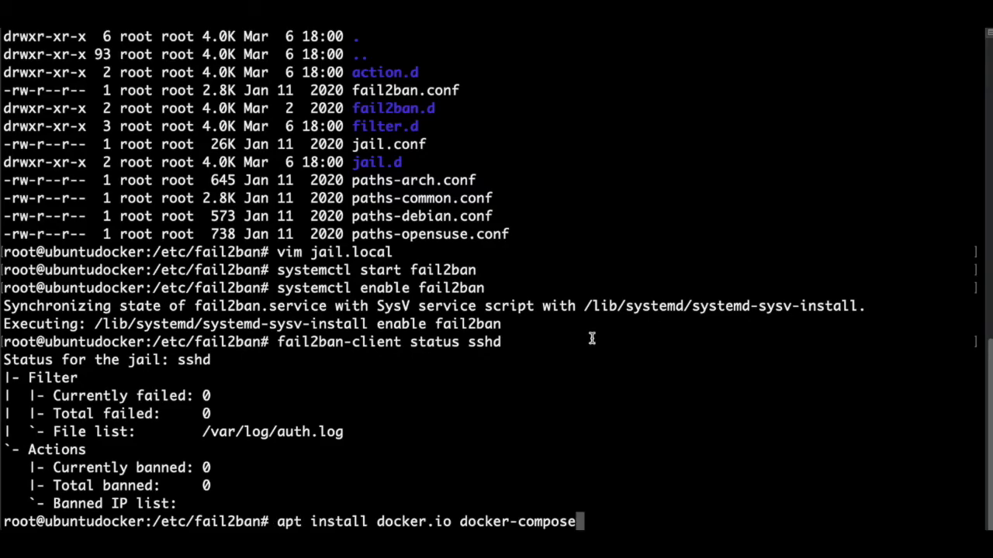
key("Return")
type("docker -v")
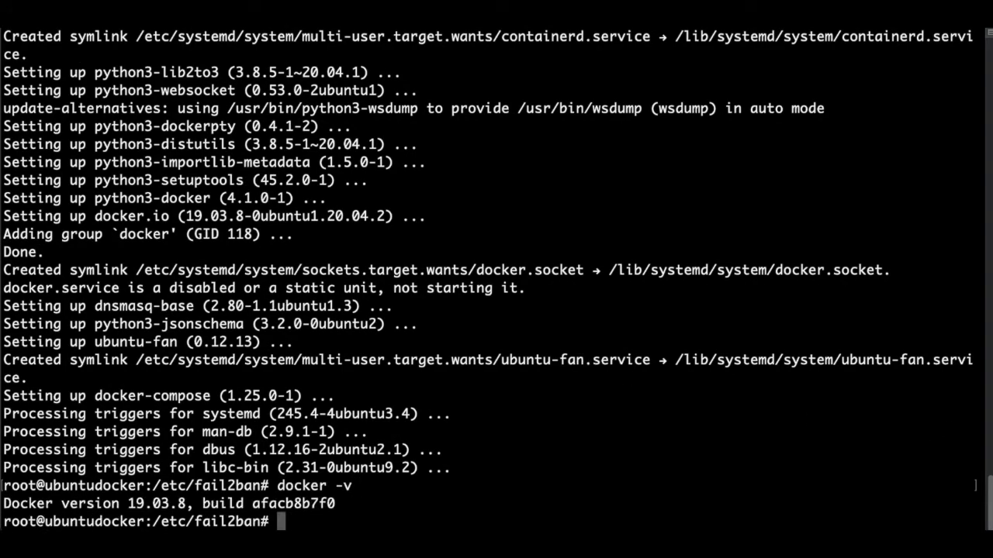
type("docker-compose --version")
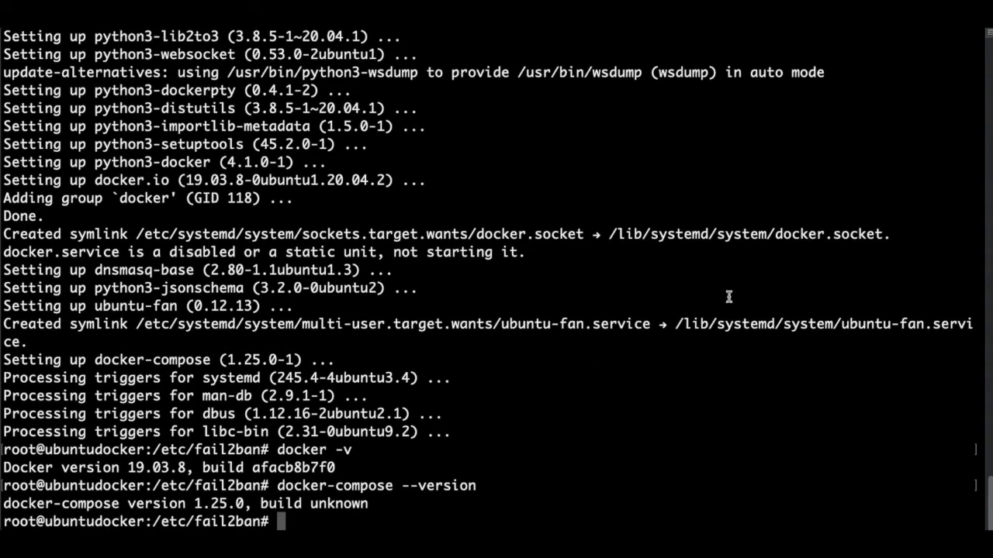